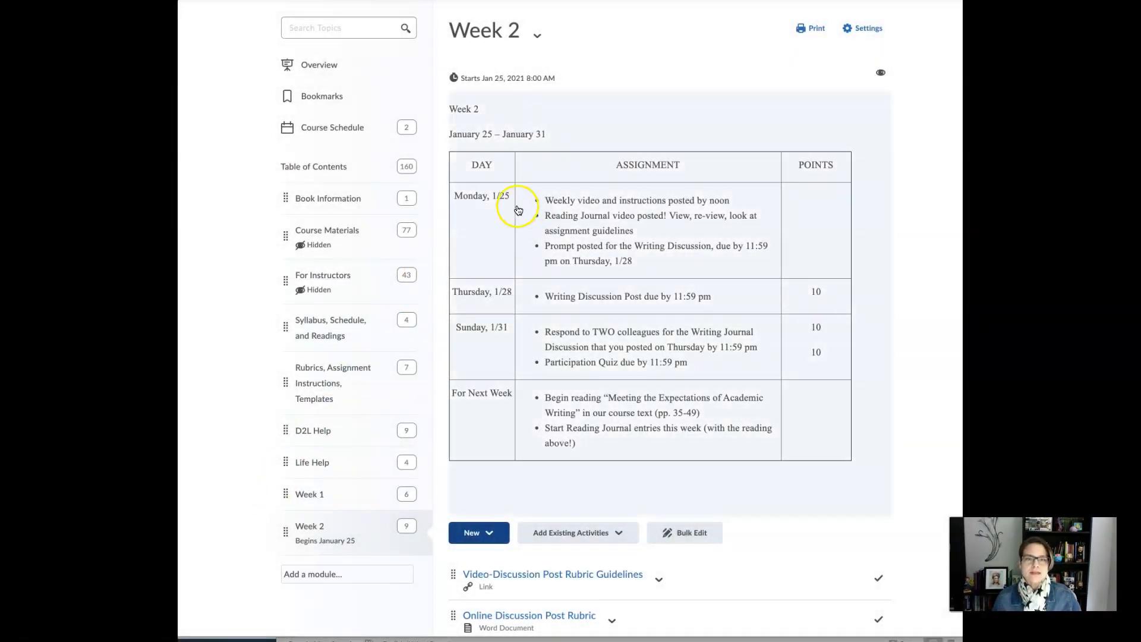
mouse_move(556, 242)
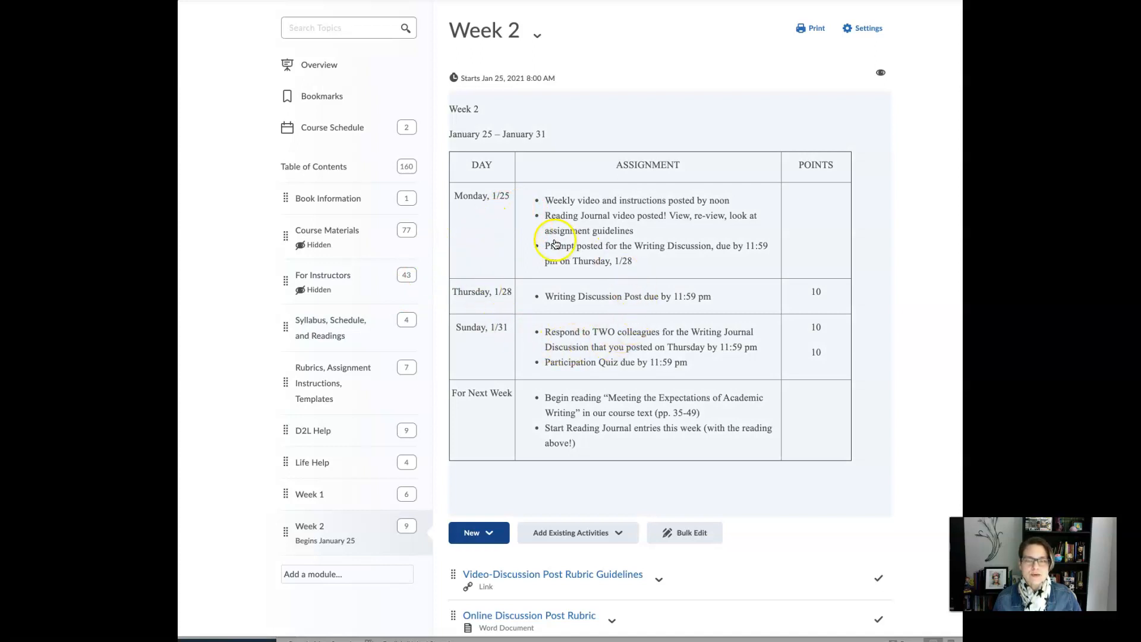
mouse_move(527, 204)
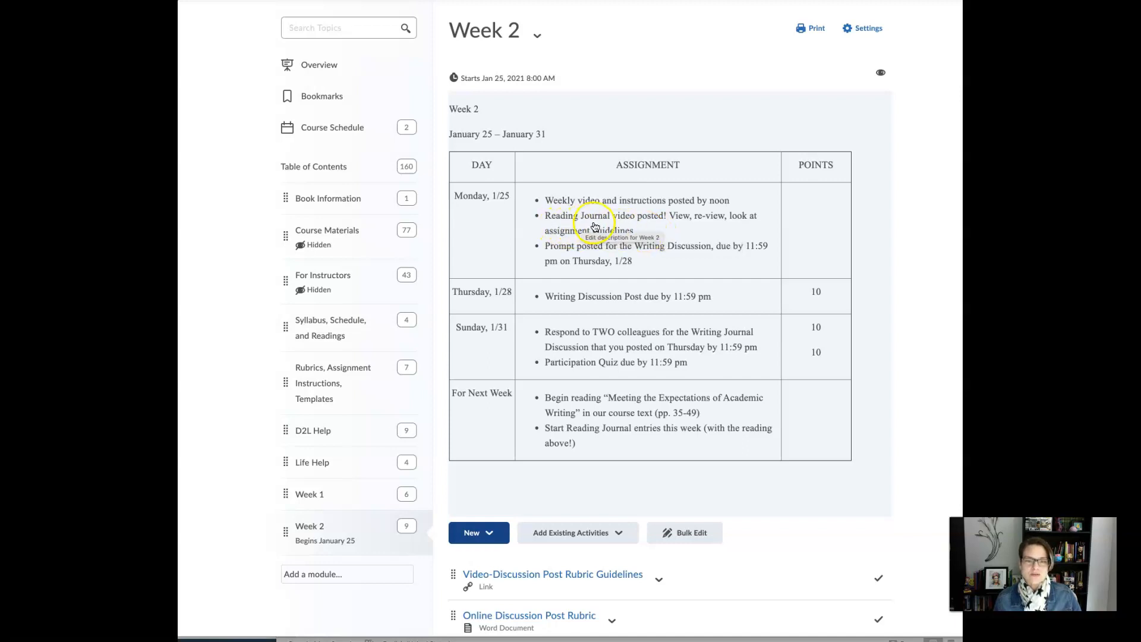
mouse_move(654, 233)
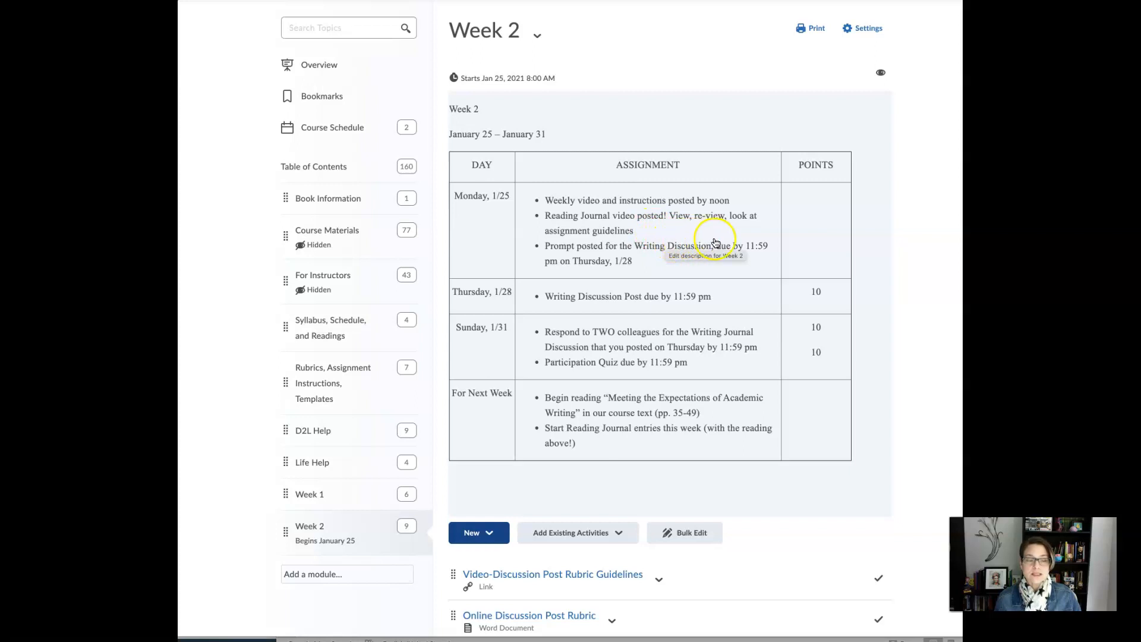
mouse_move(795, 252)
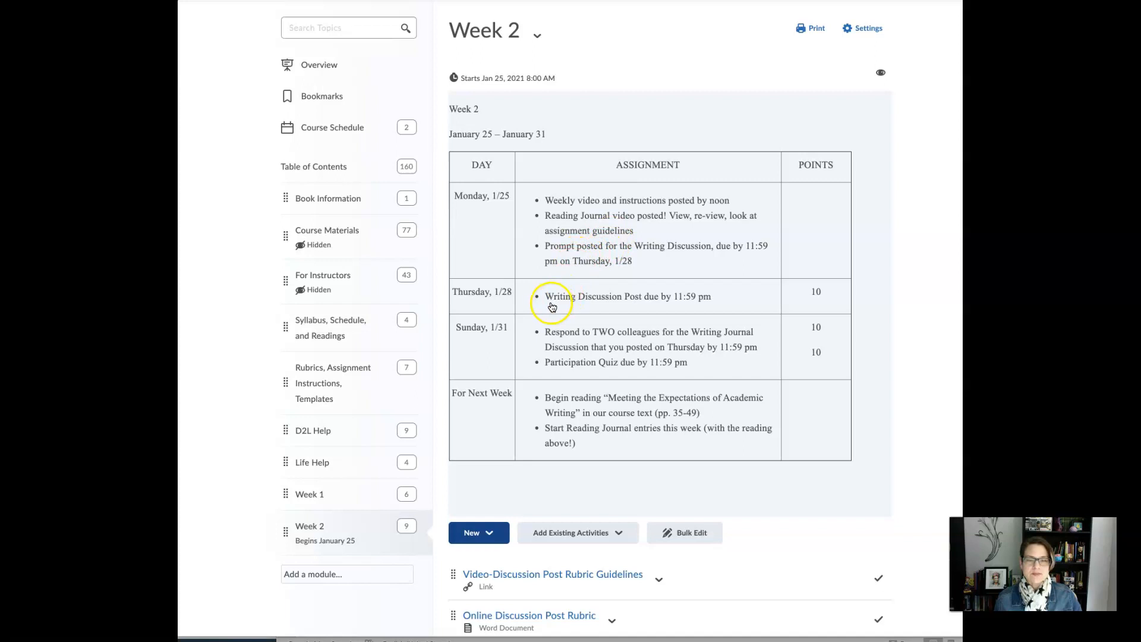
mouse_move(640, 305)
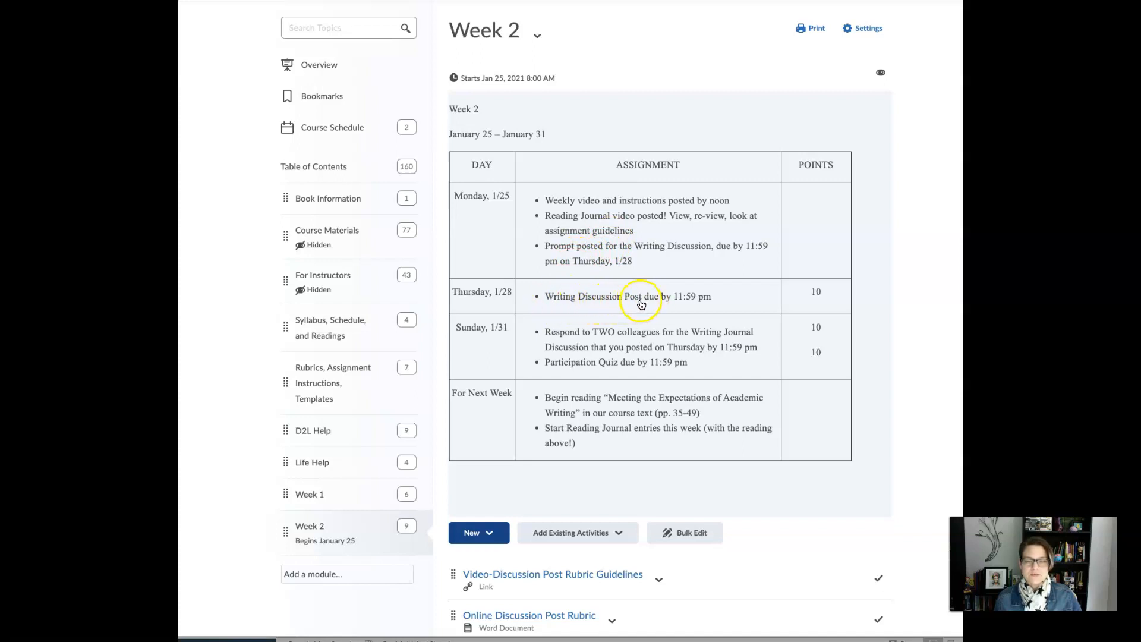
mouse_move(642, 305)
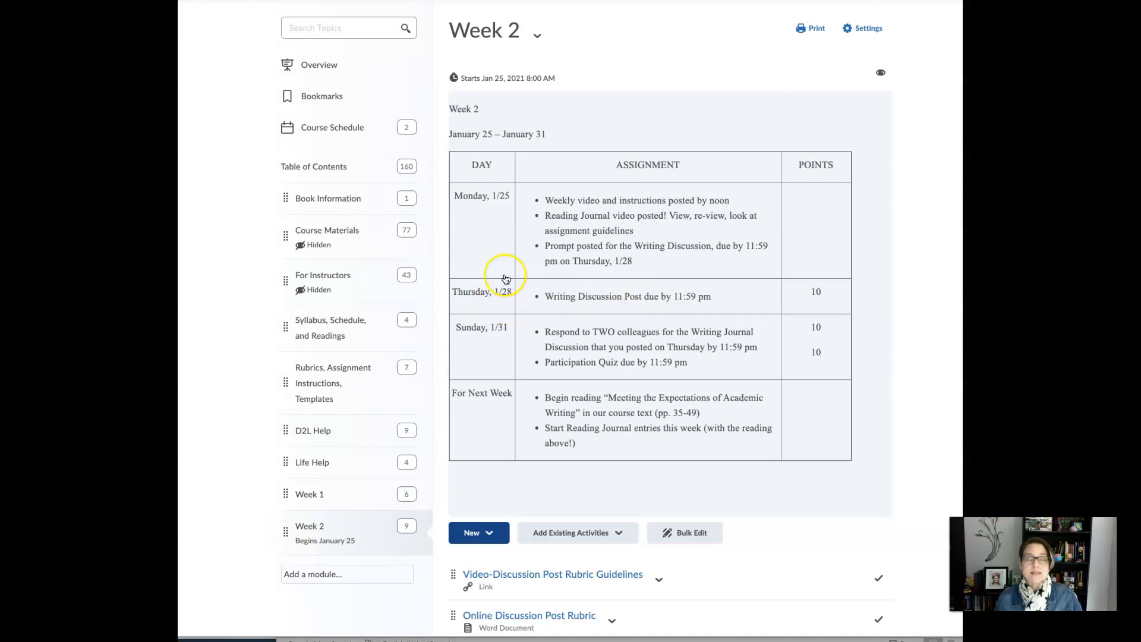
mouse_move(520, 304)
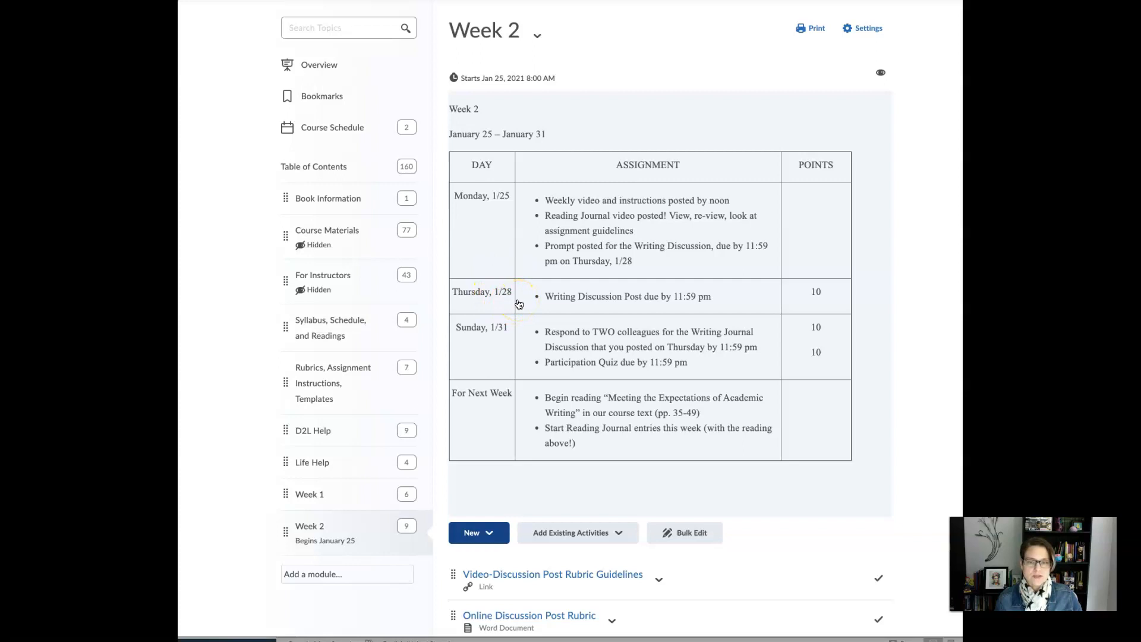
mouse_move(518, 304)
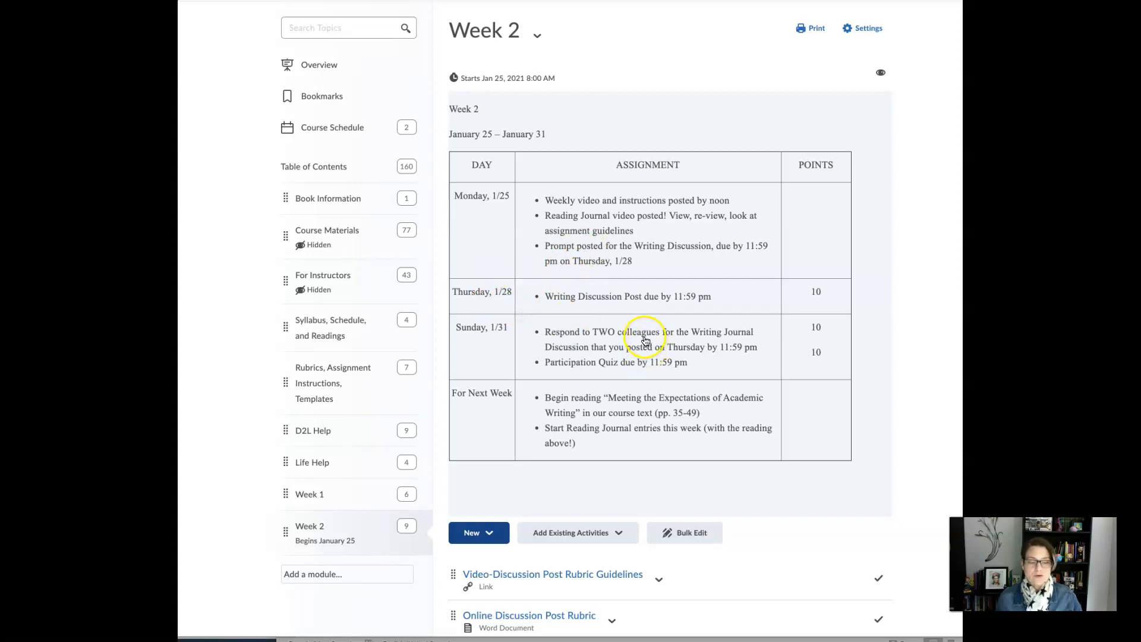
mouse_move(599, 347)
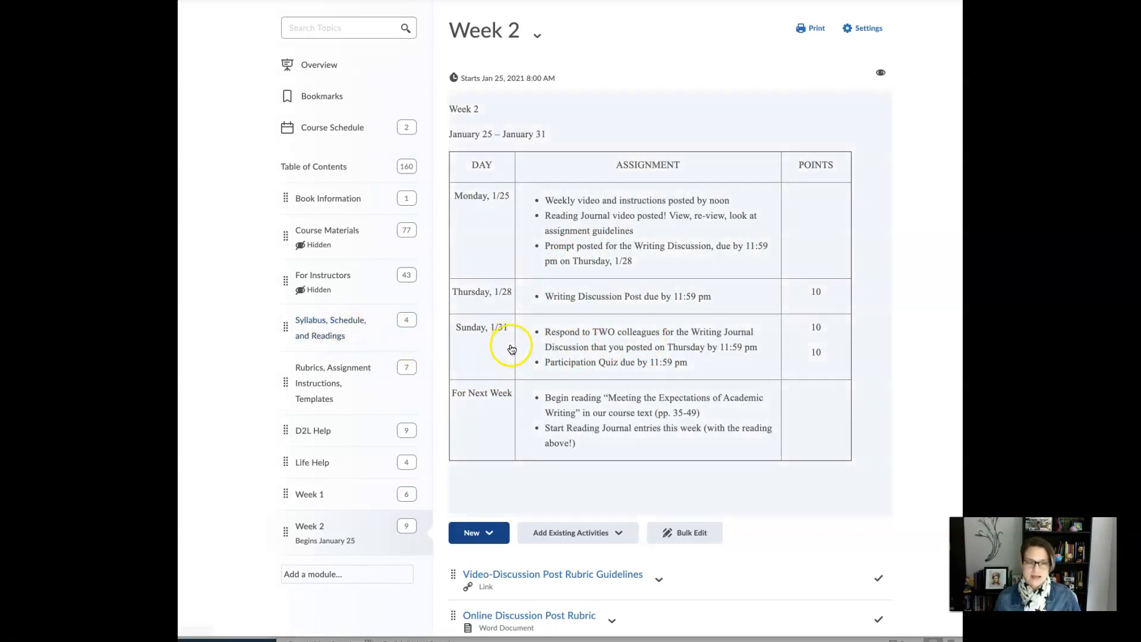
mouse_move(515, 349)
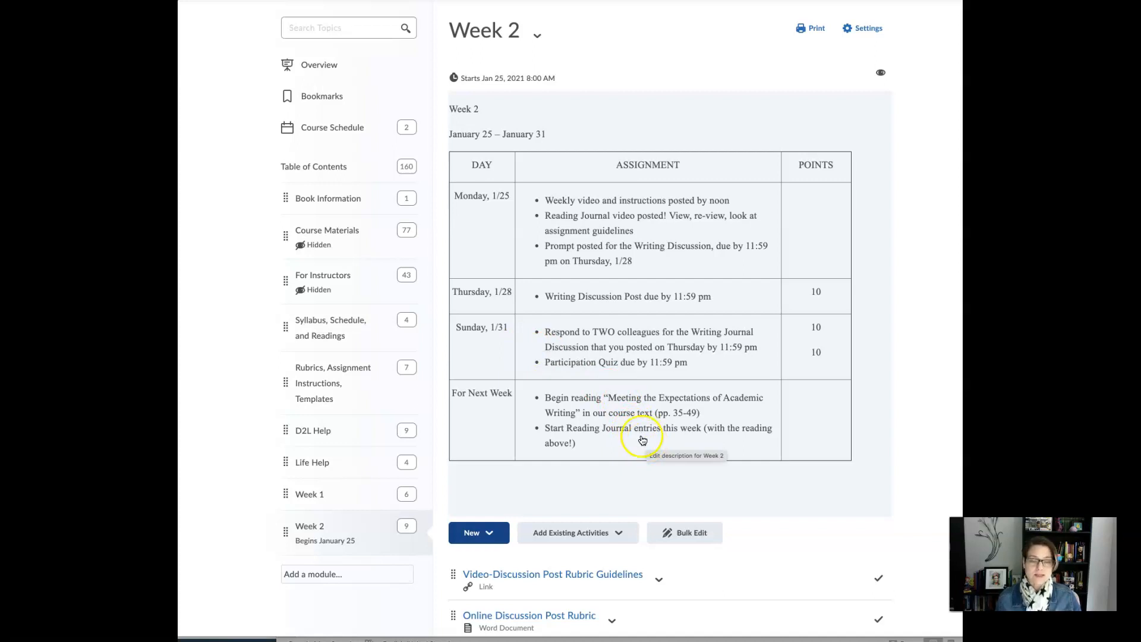
mouse_move(473, 337)
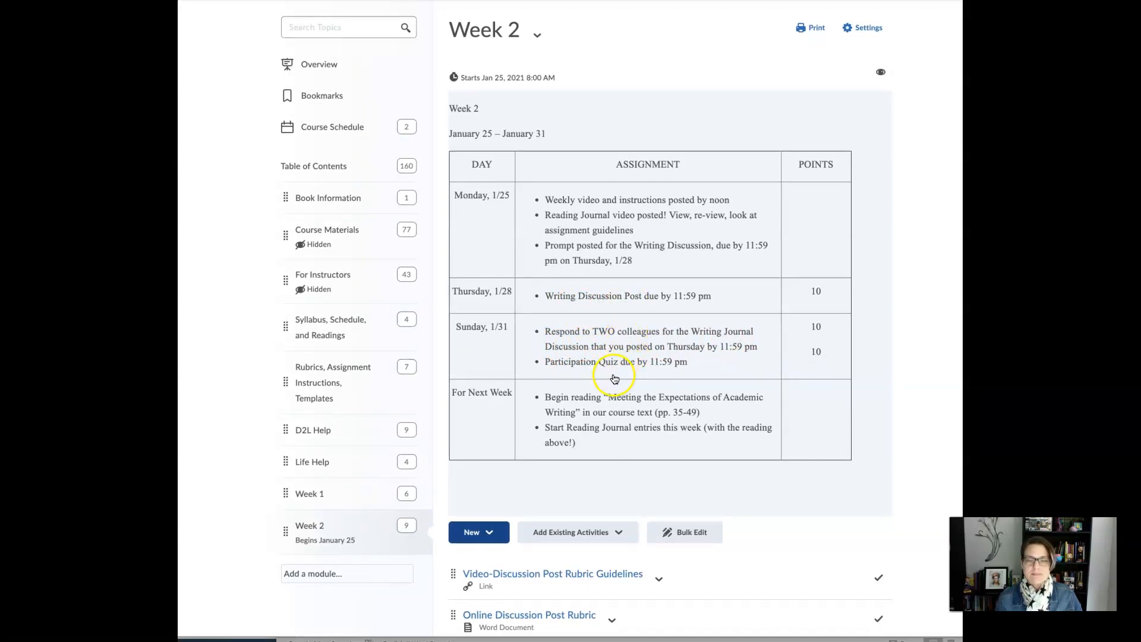
- Scroll the Week 2 module list and open the Week 2 Writing Discussion link
scroll(down, 3)
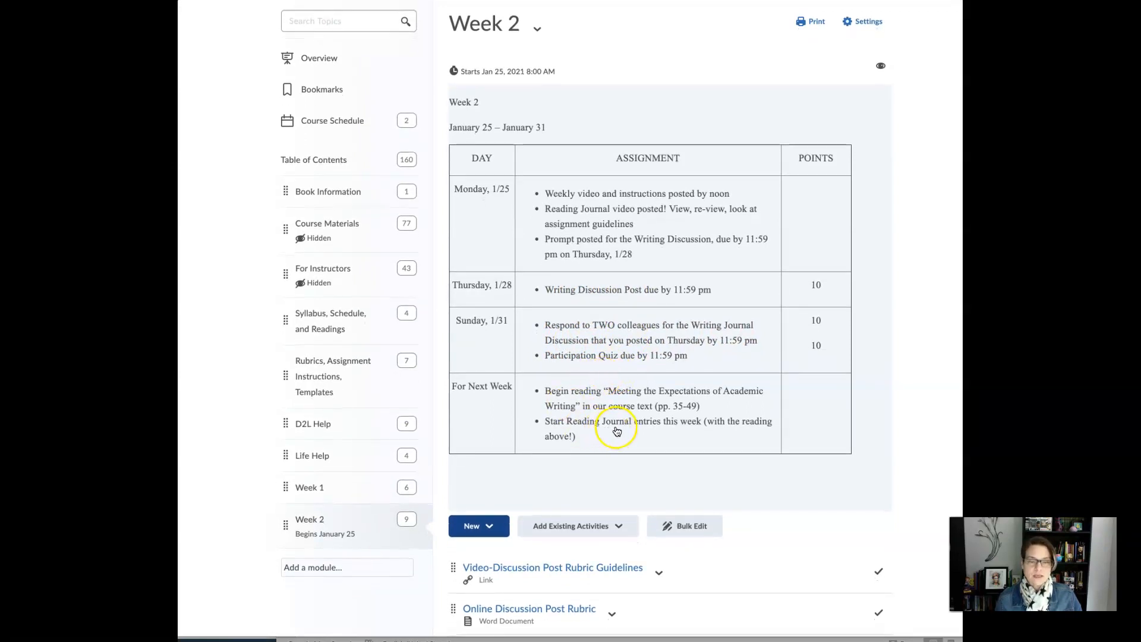
mouse_move(640, 411)
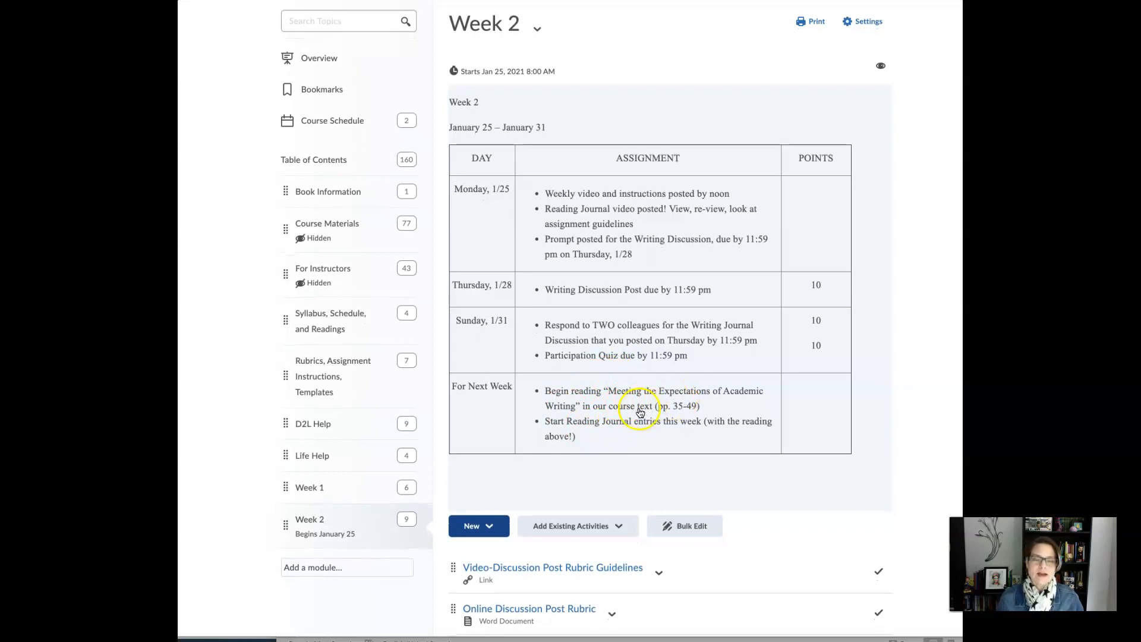
mouse_move(682, 416)
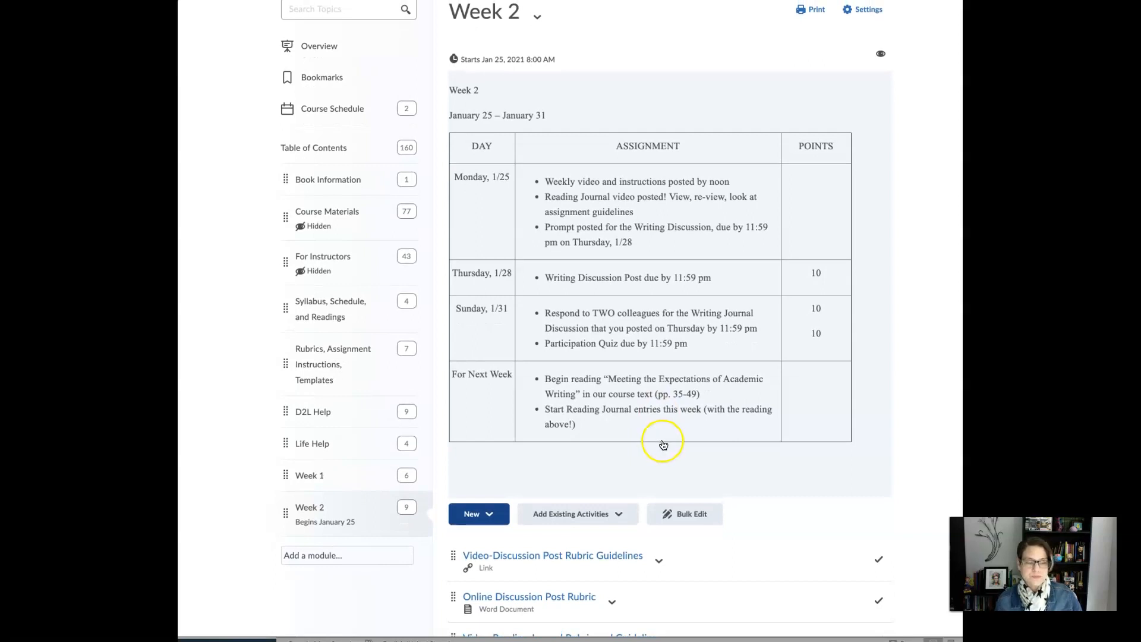
scroll(down, 3)
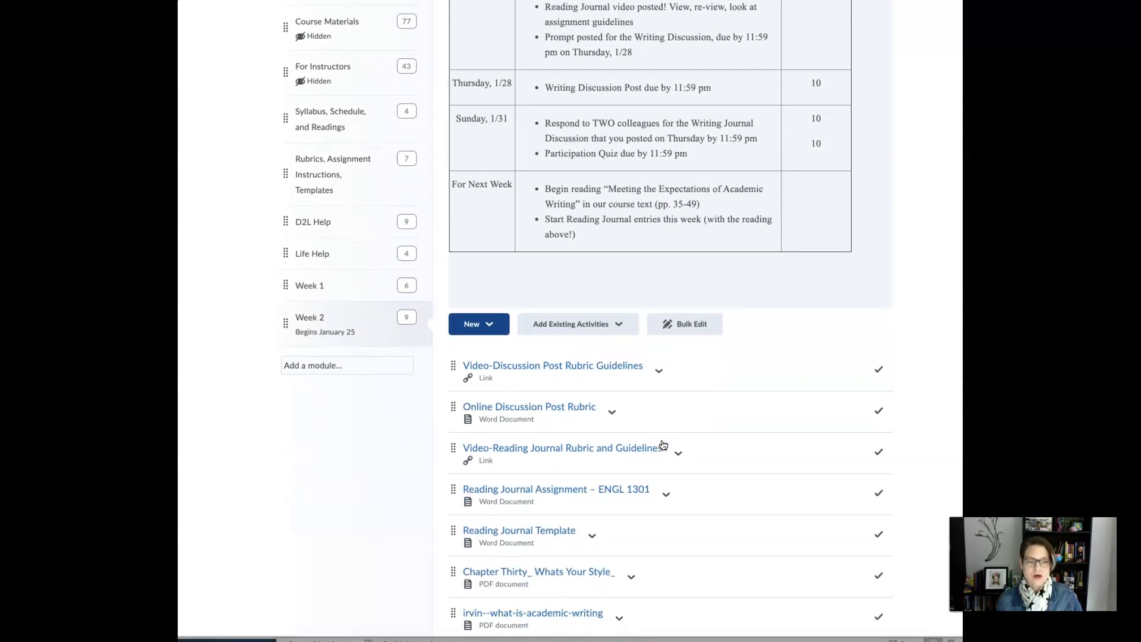
scroll(down, 3)
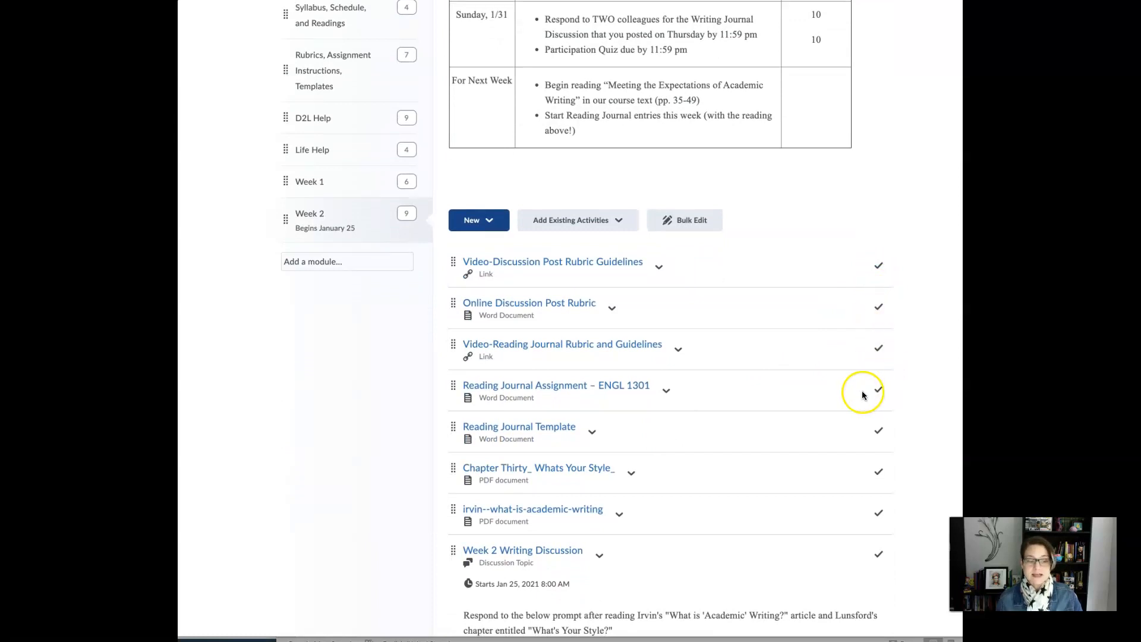
mouse_move(830, 385)
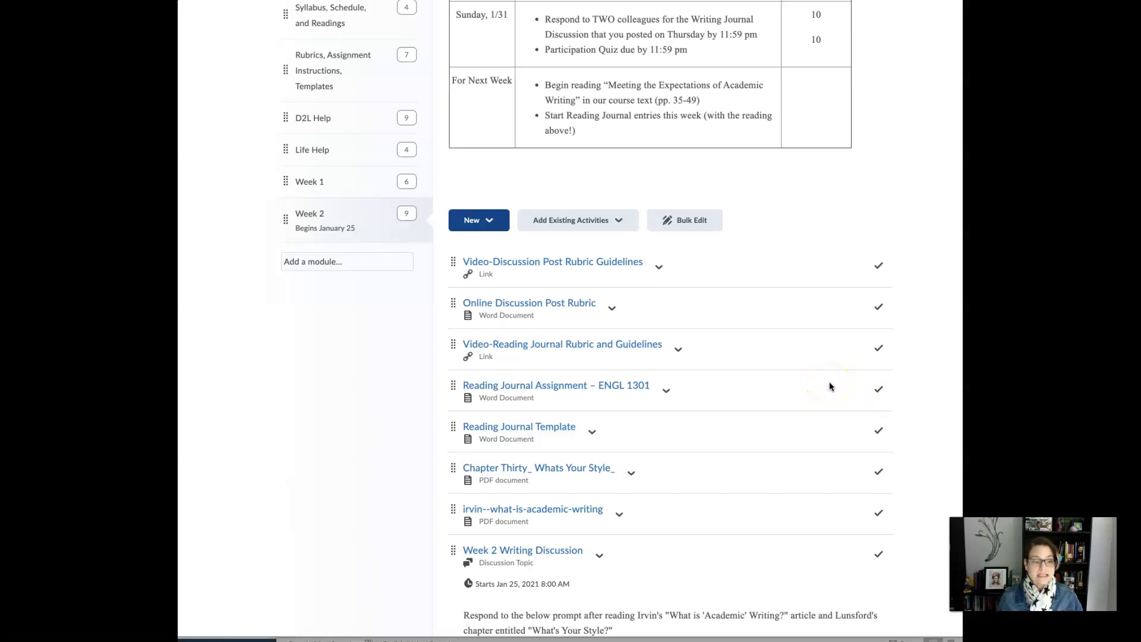
mouse_move(825, 275)
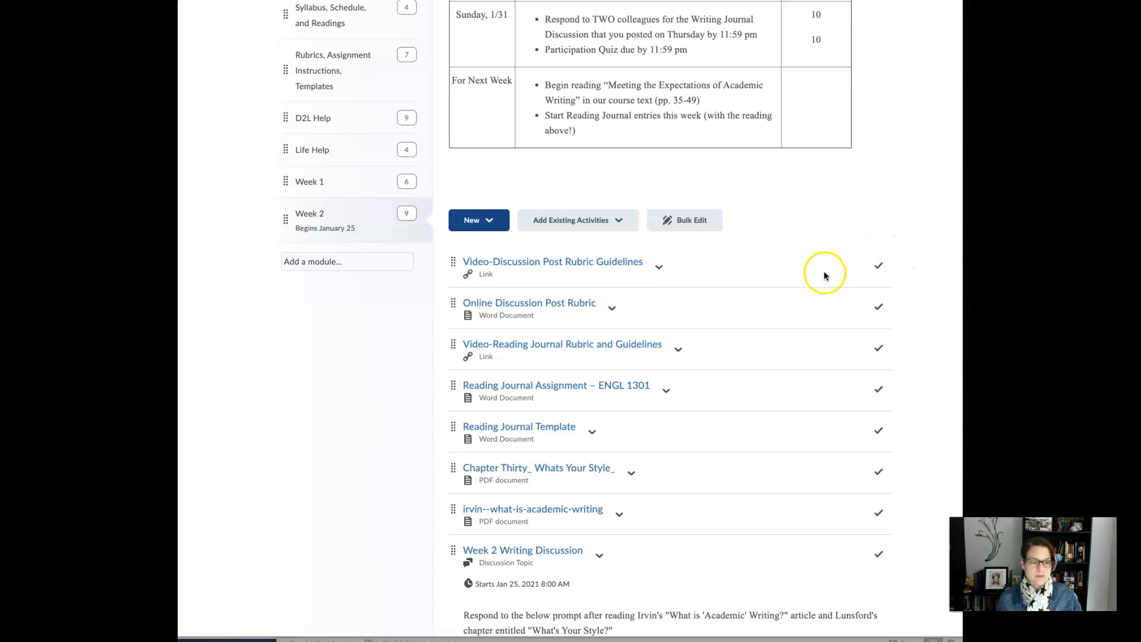
scroll(down, 3)
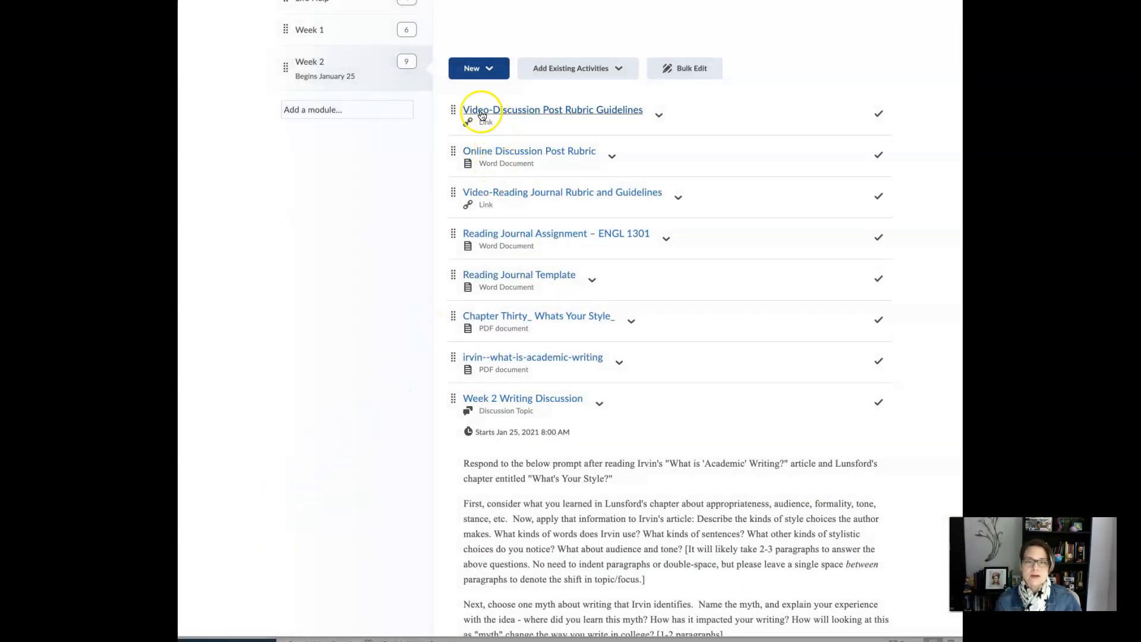
mouse_move(582, 116)
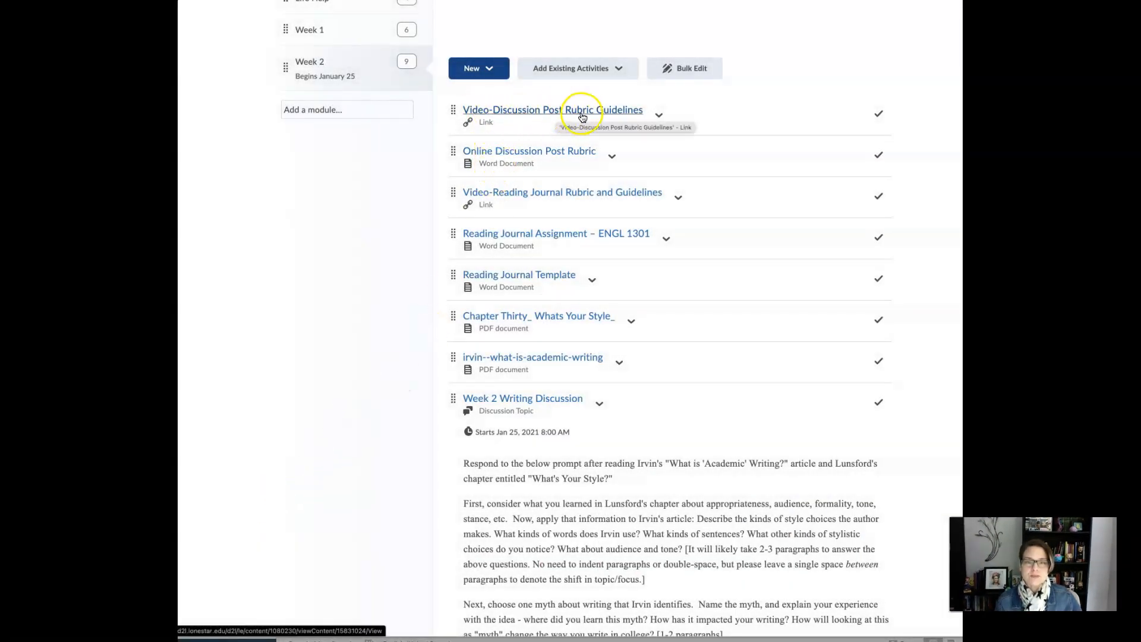
mouse_move(544, 160)
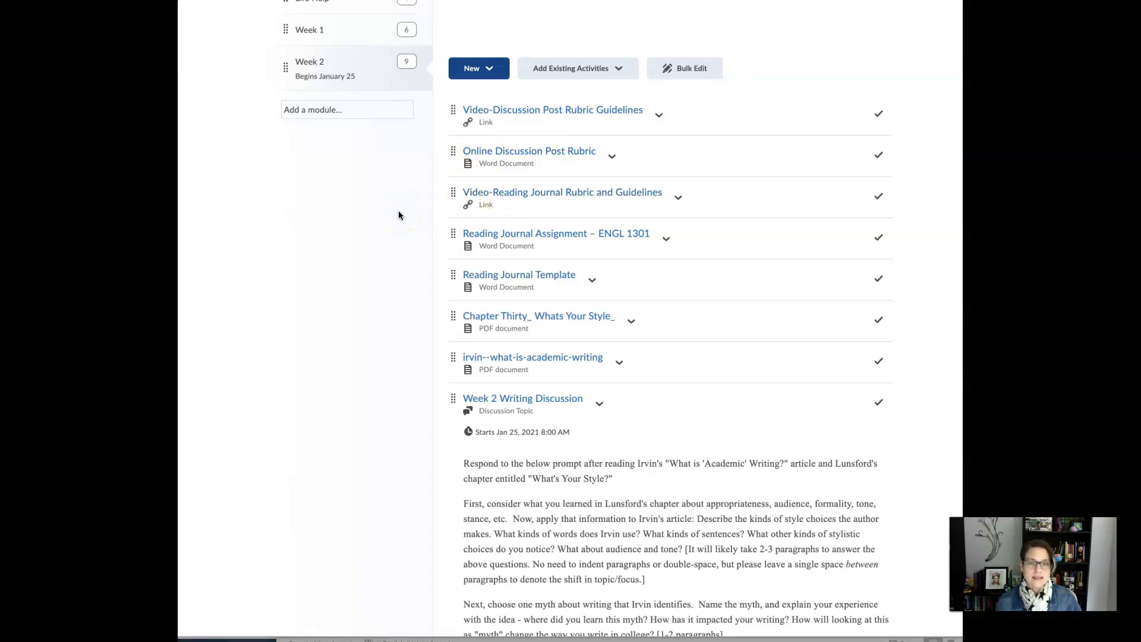
mouse_move(483, 237)
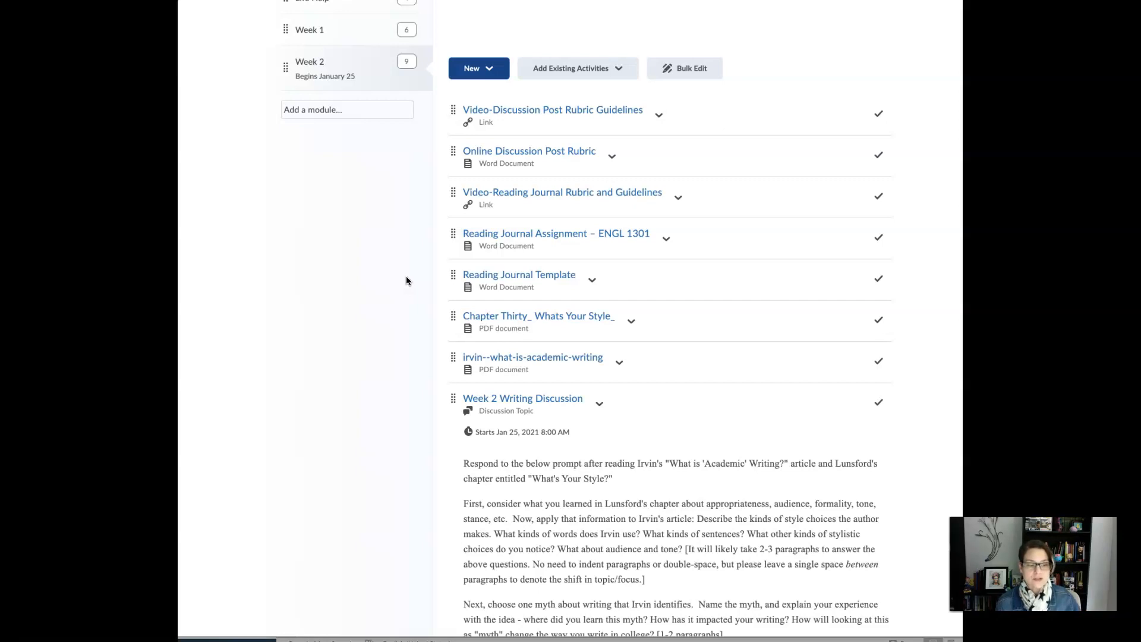
mouse_move(404, 269)
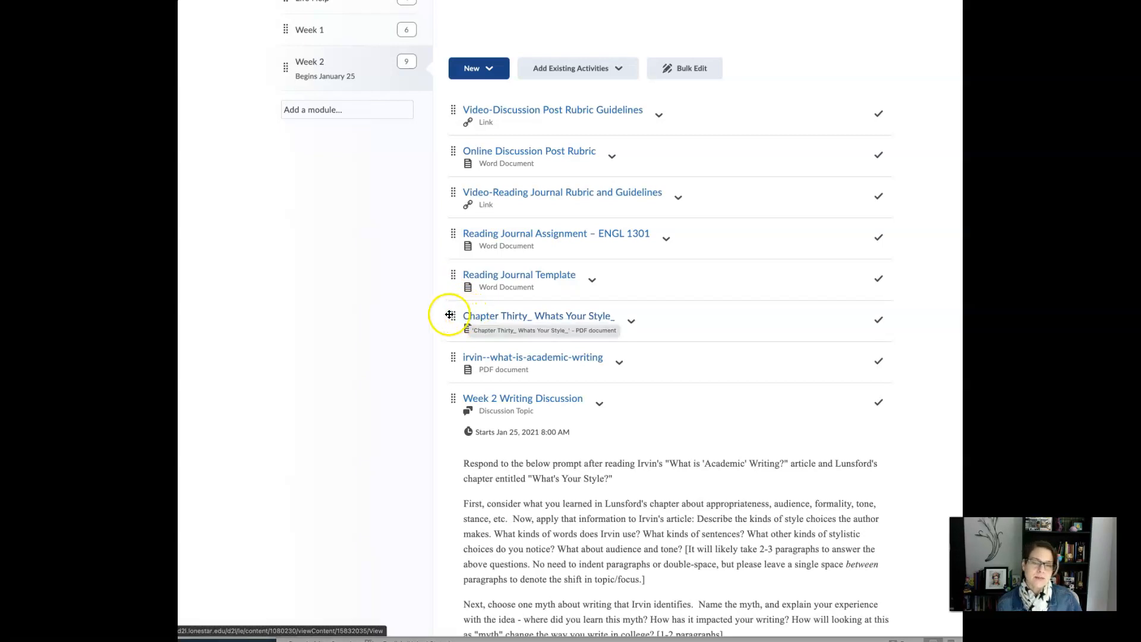
mouse_move(451, 317)
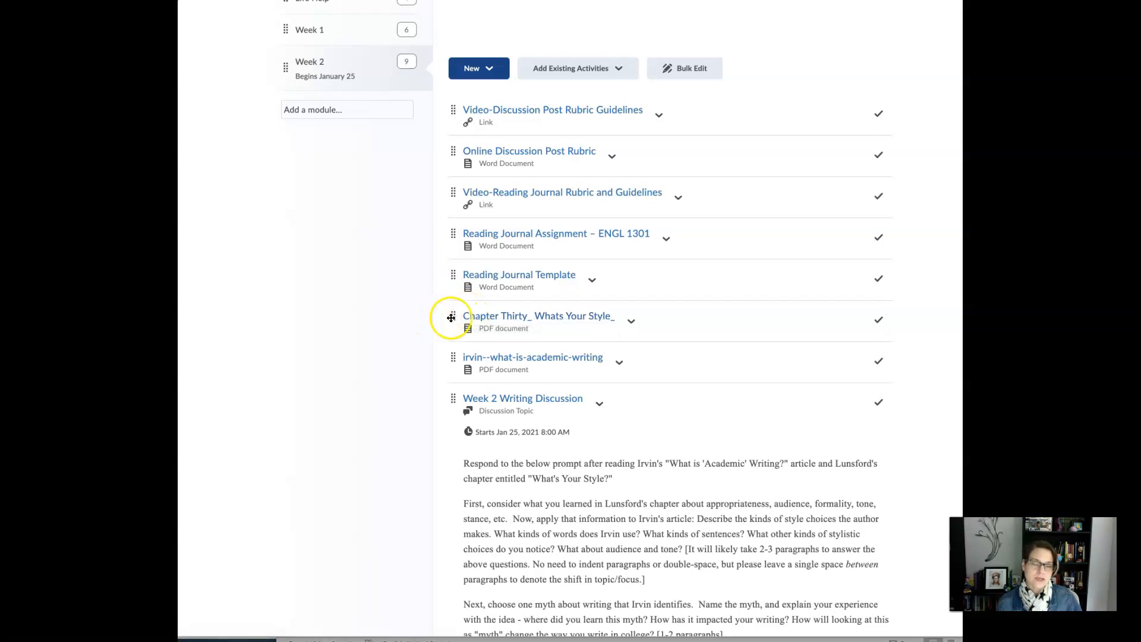
mouse_move(682, 434)
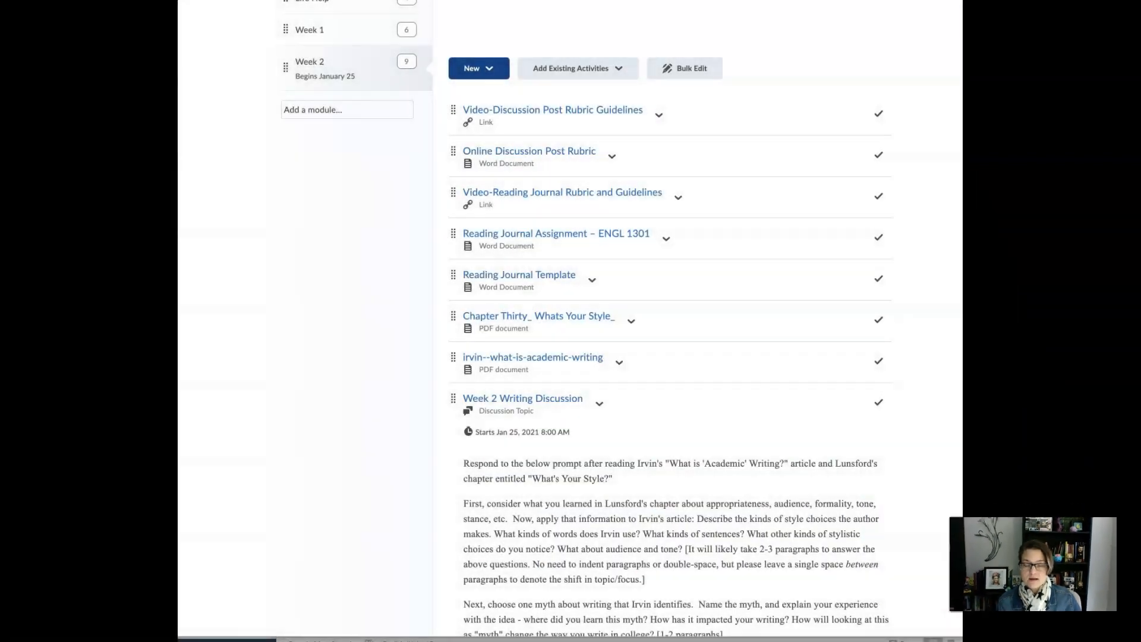
scroll(down, 3)
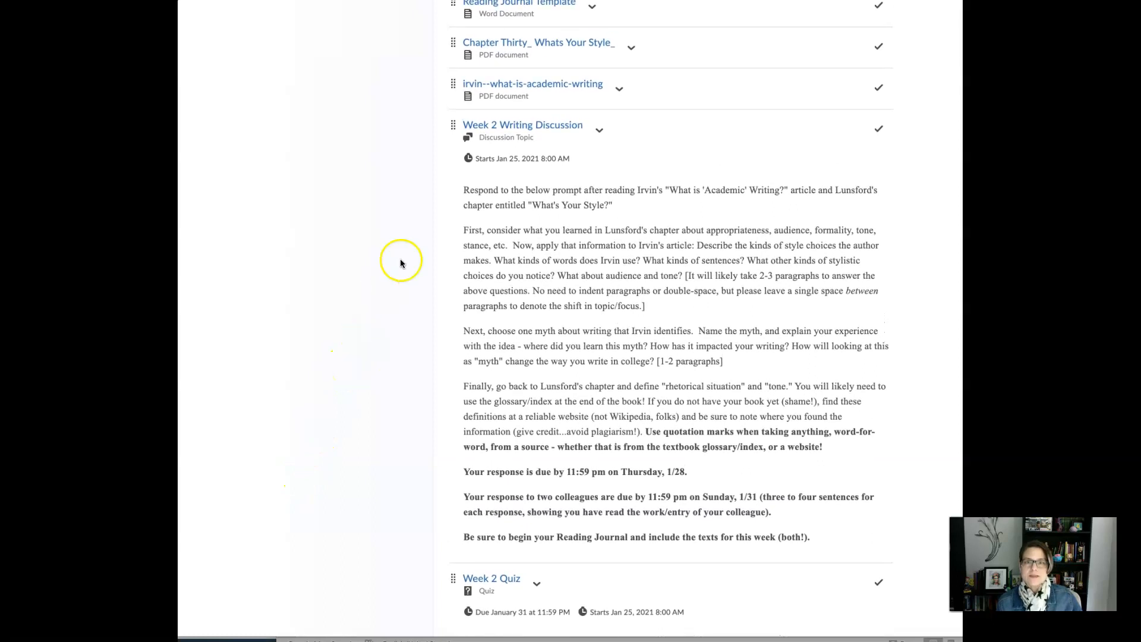
mouse_move(478, 90)
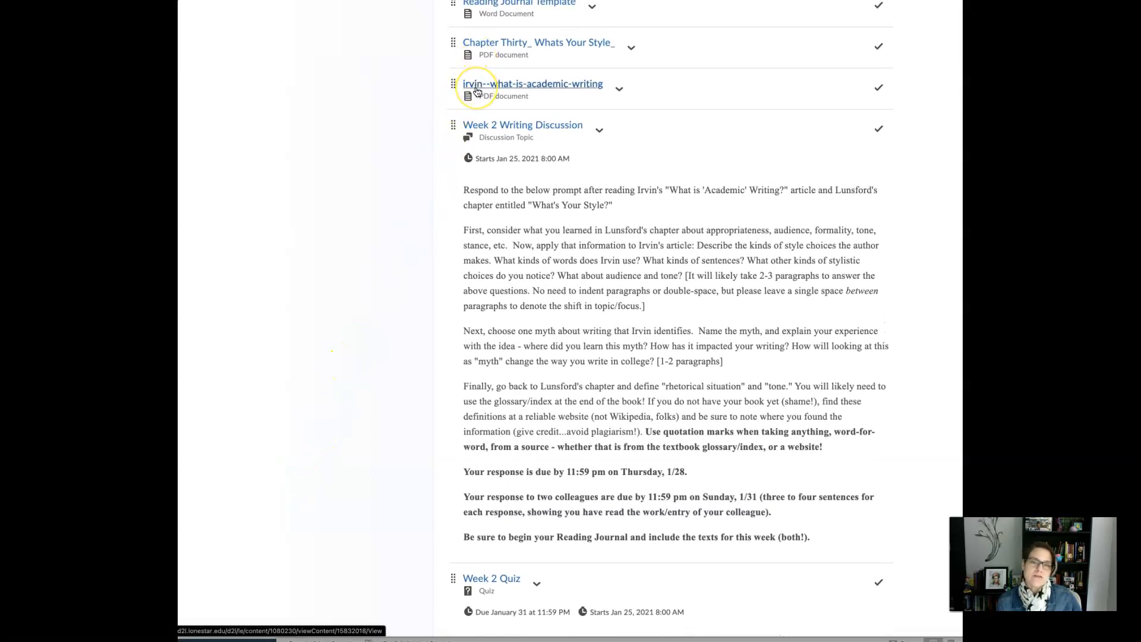
mouse_move(476, 91)
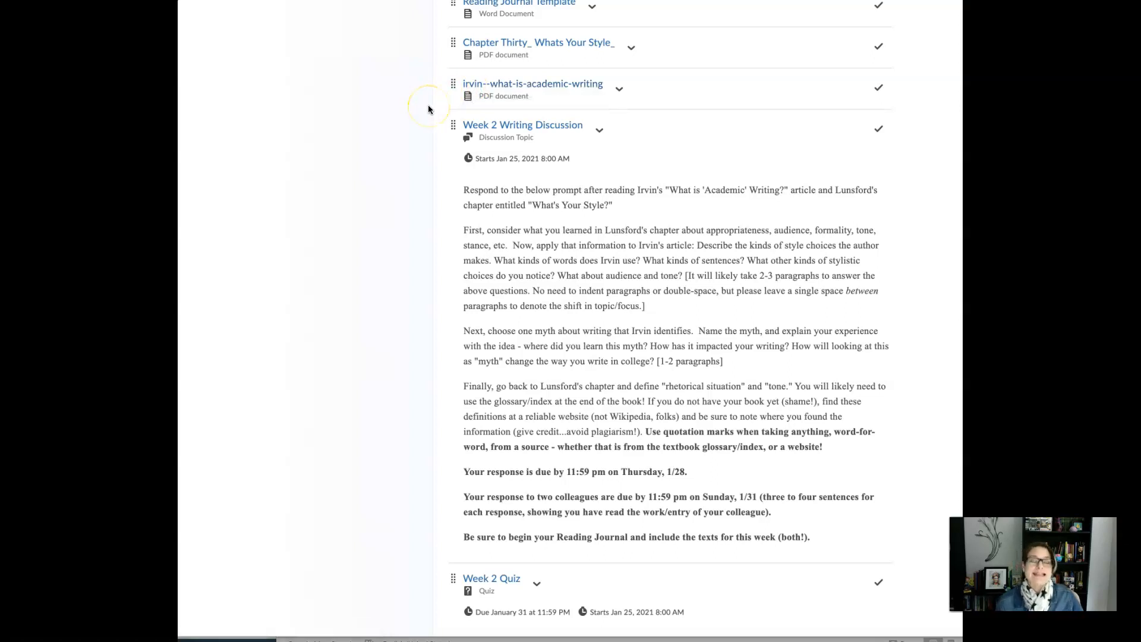
mouse_move(667, 288)
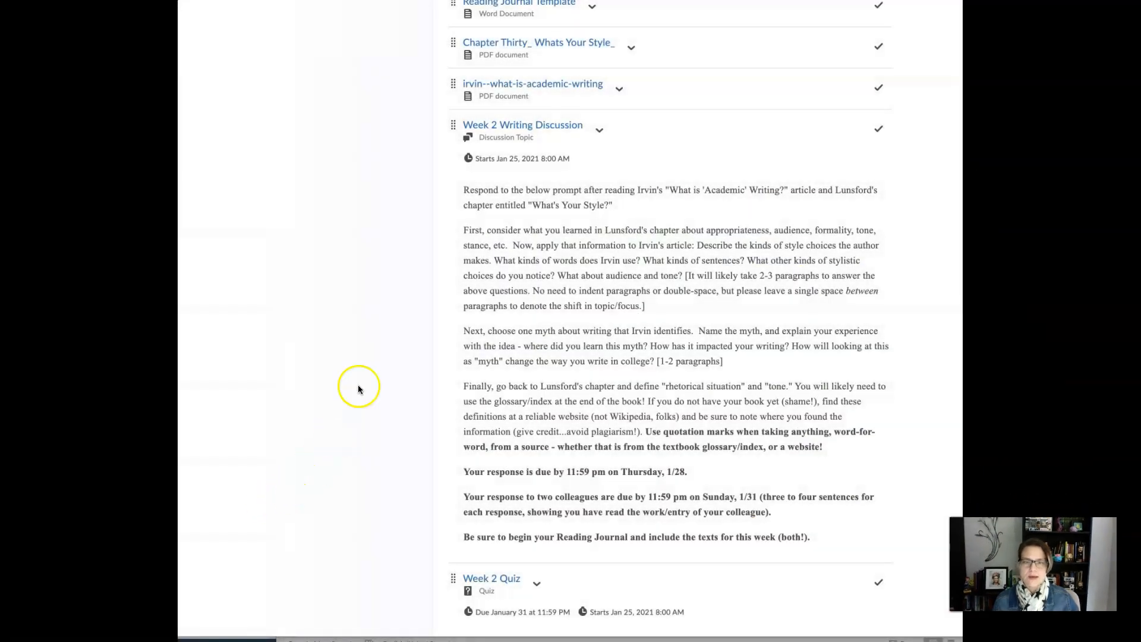
mouse_move(489, 107)
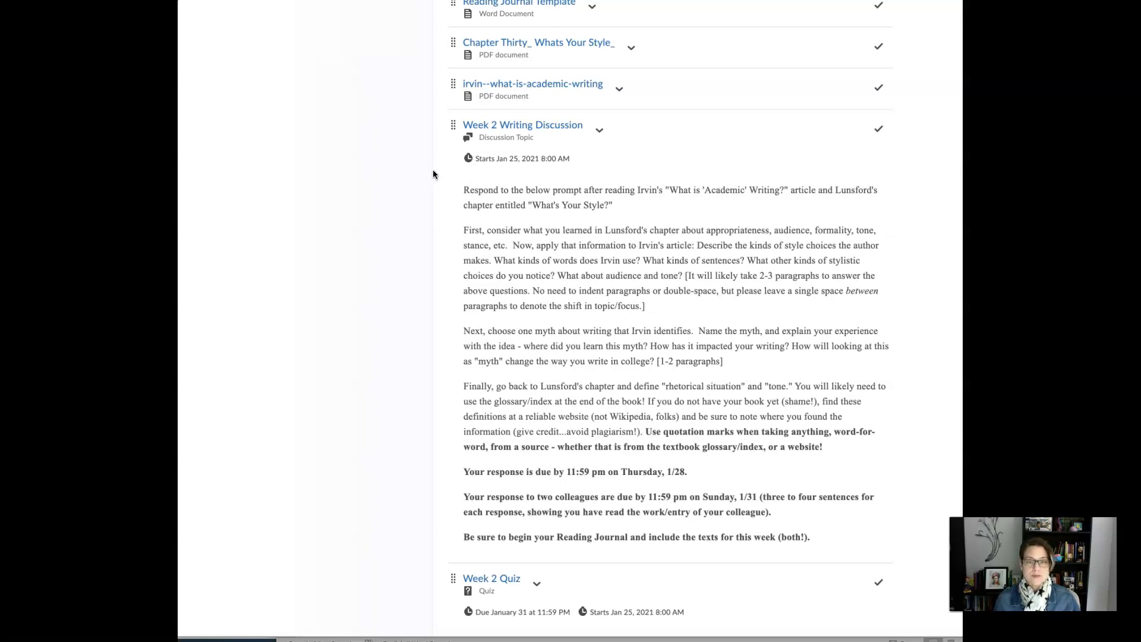
mouse_move(431, 171)
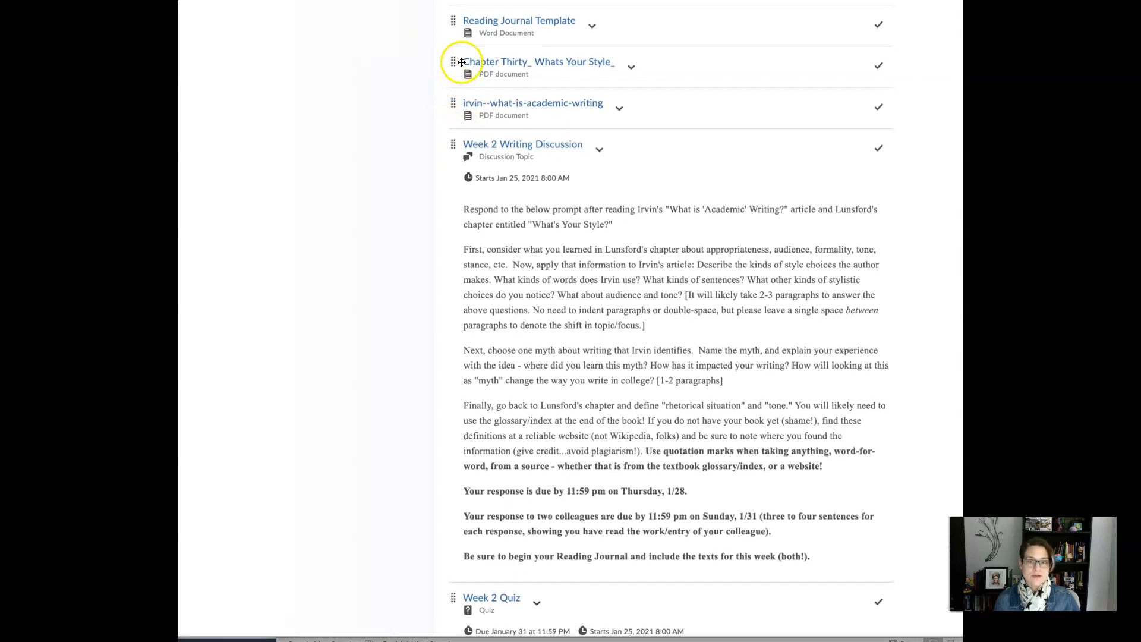
mouse_move(443, 87)
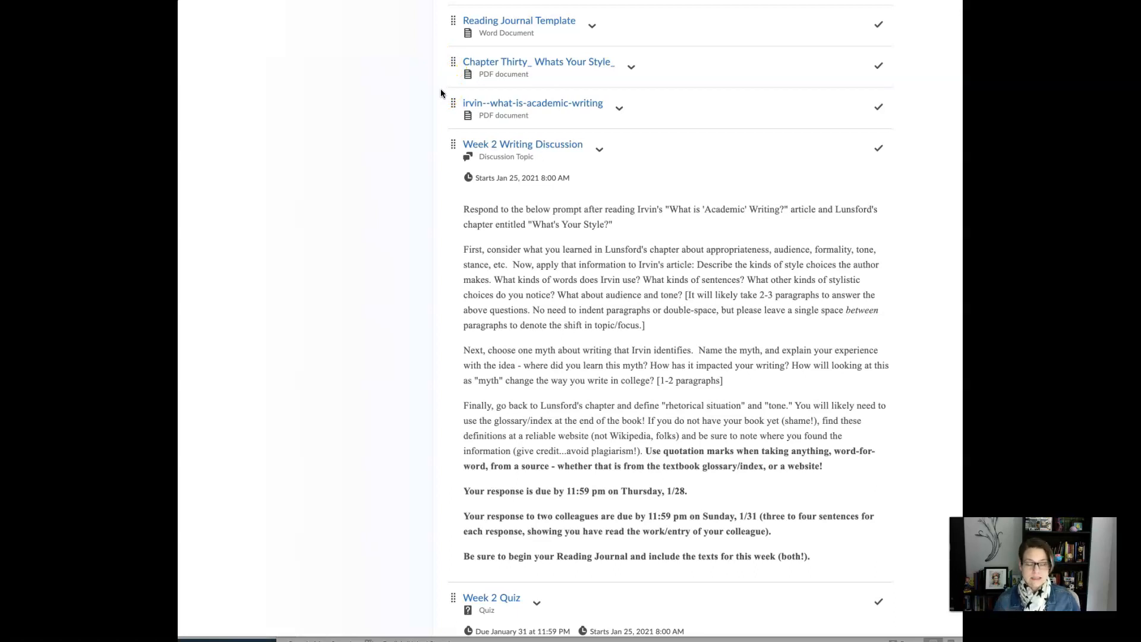
mouse_move(446, 104)
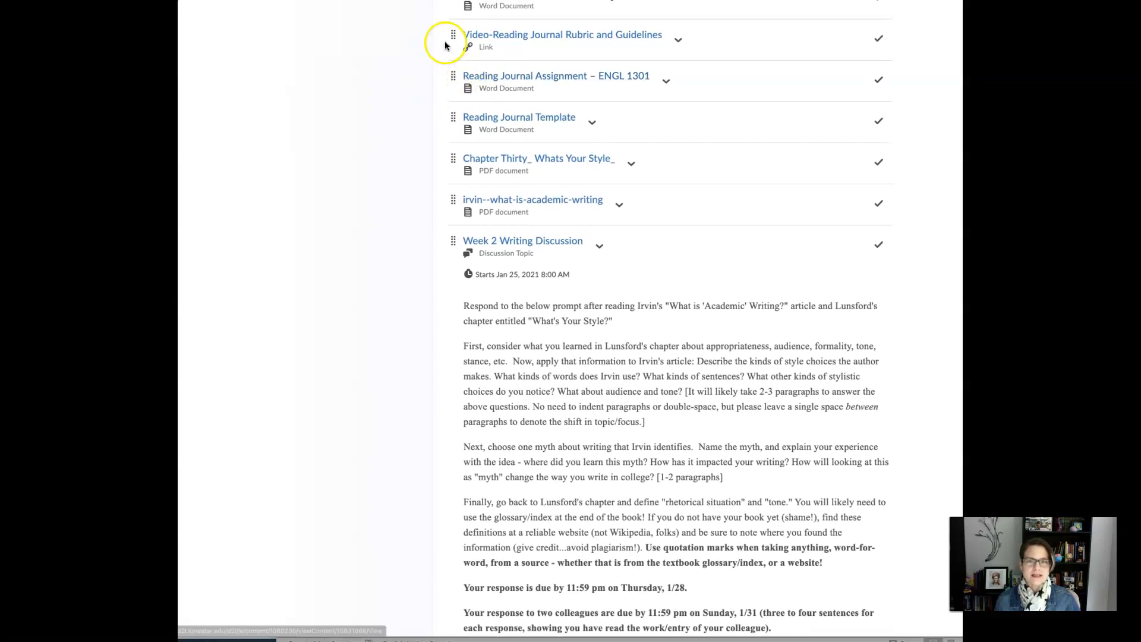
scroll(down, 3)
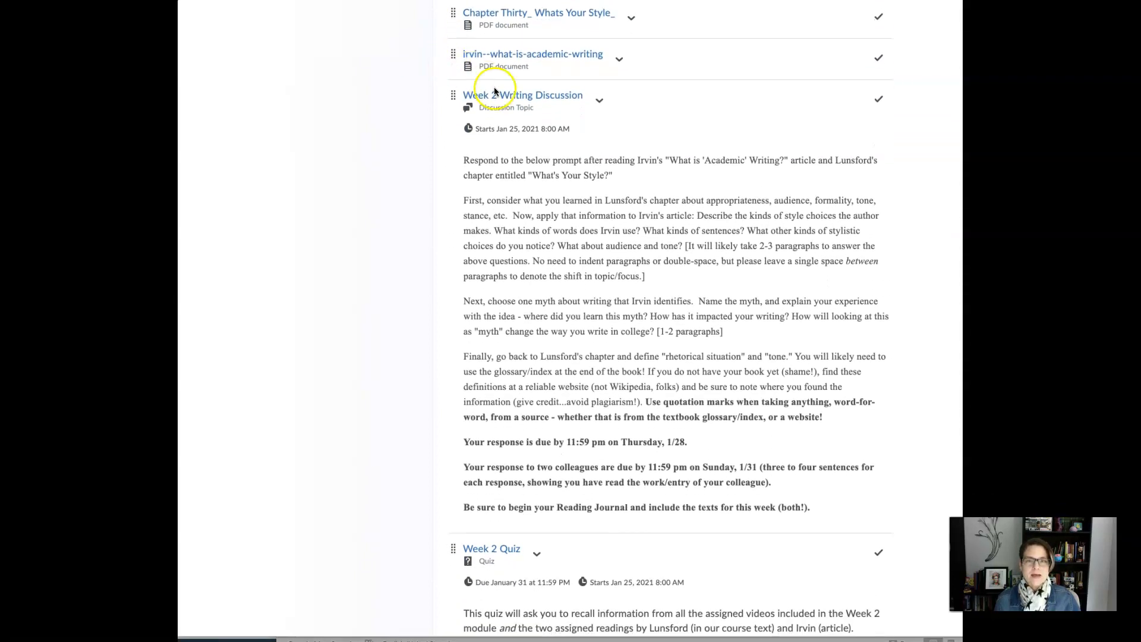
click(523, 95)
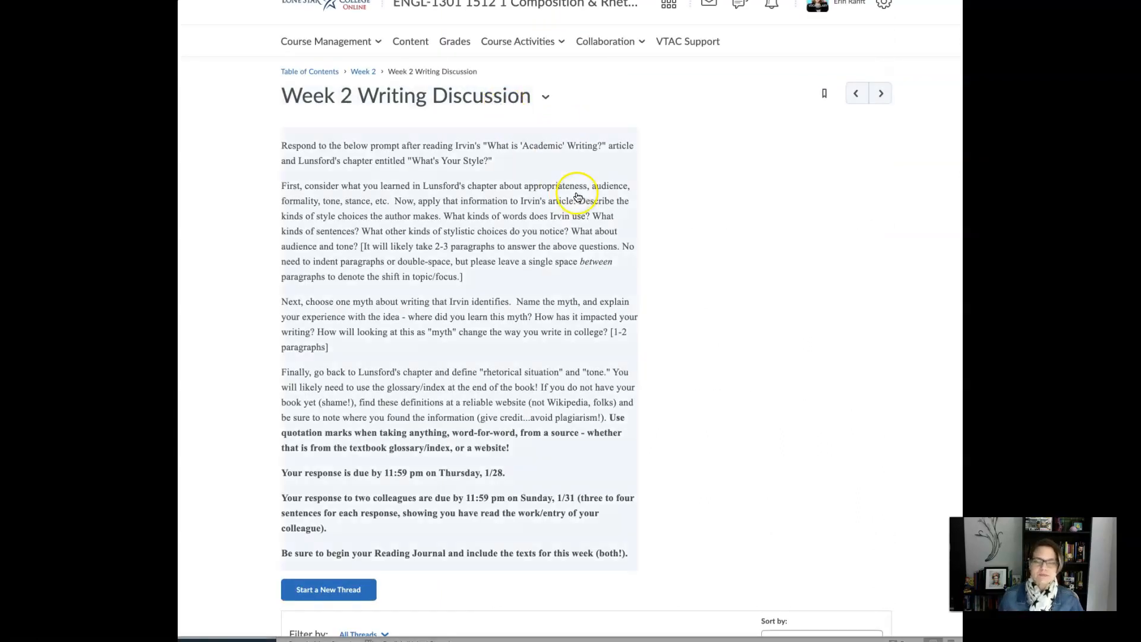
mouse_move(592, 198)
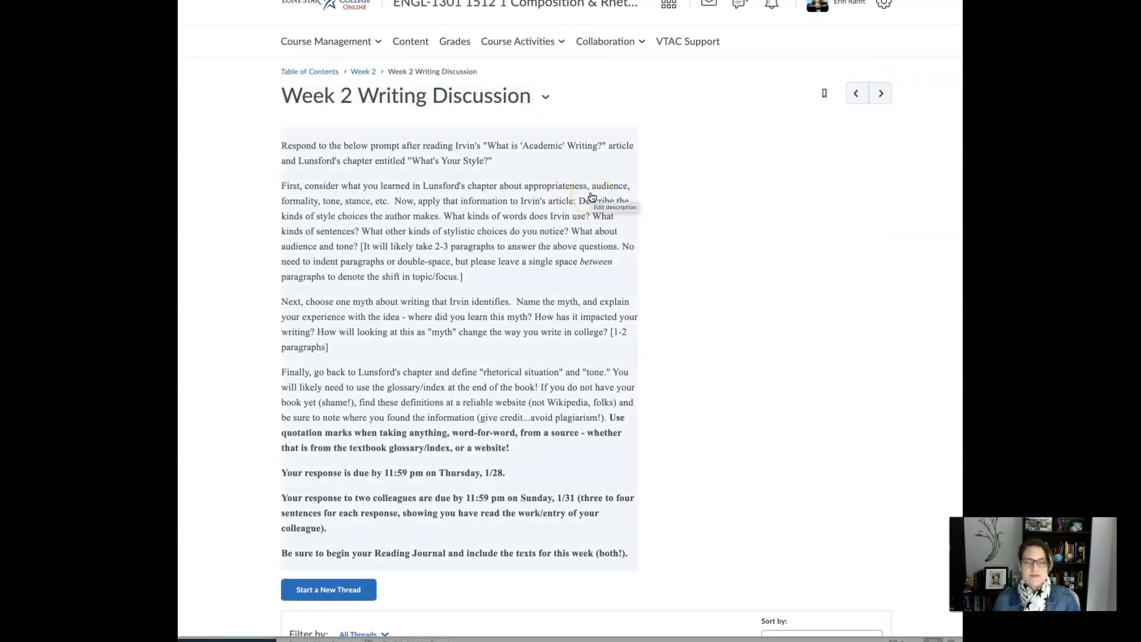
- Start a New Thread so an empty subject and message editor appears
scroll(down, 3)
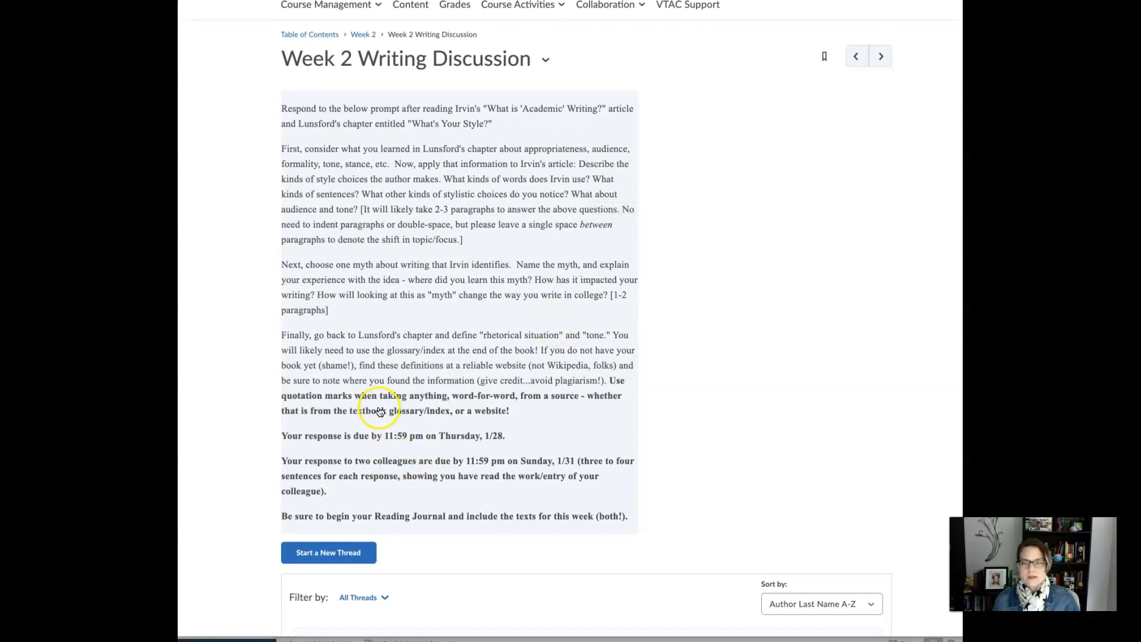
mouse_move(371, 476)
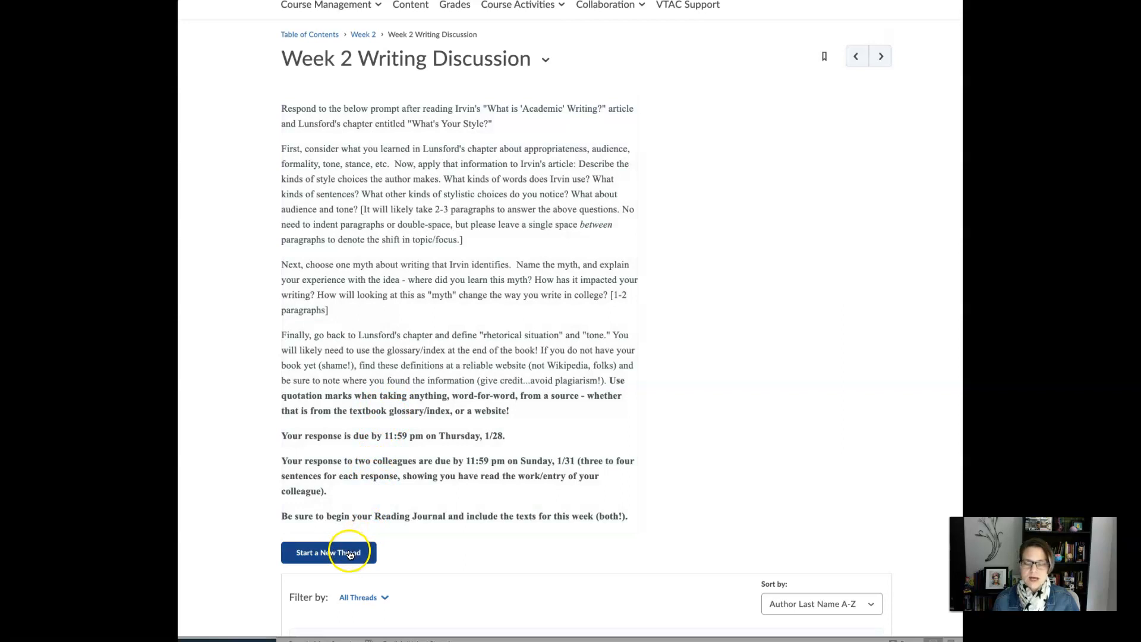
click(328, 552)
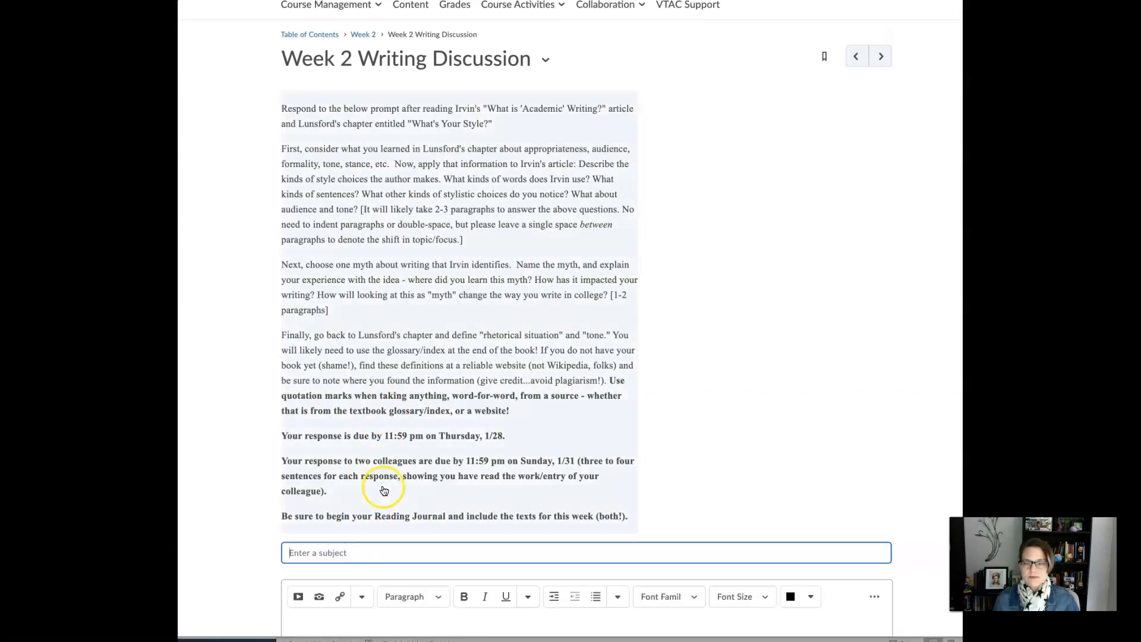
scroll(down, 3)
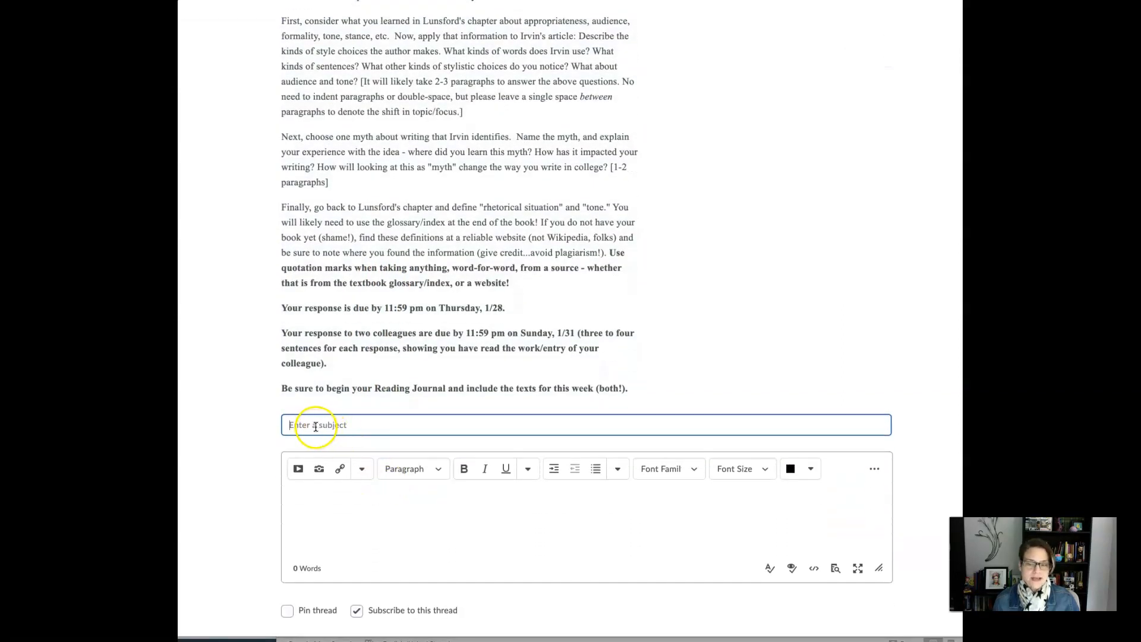